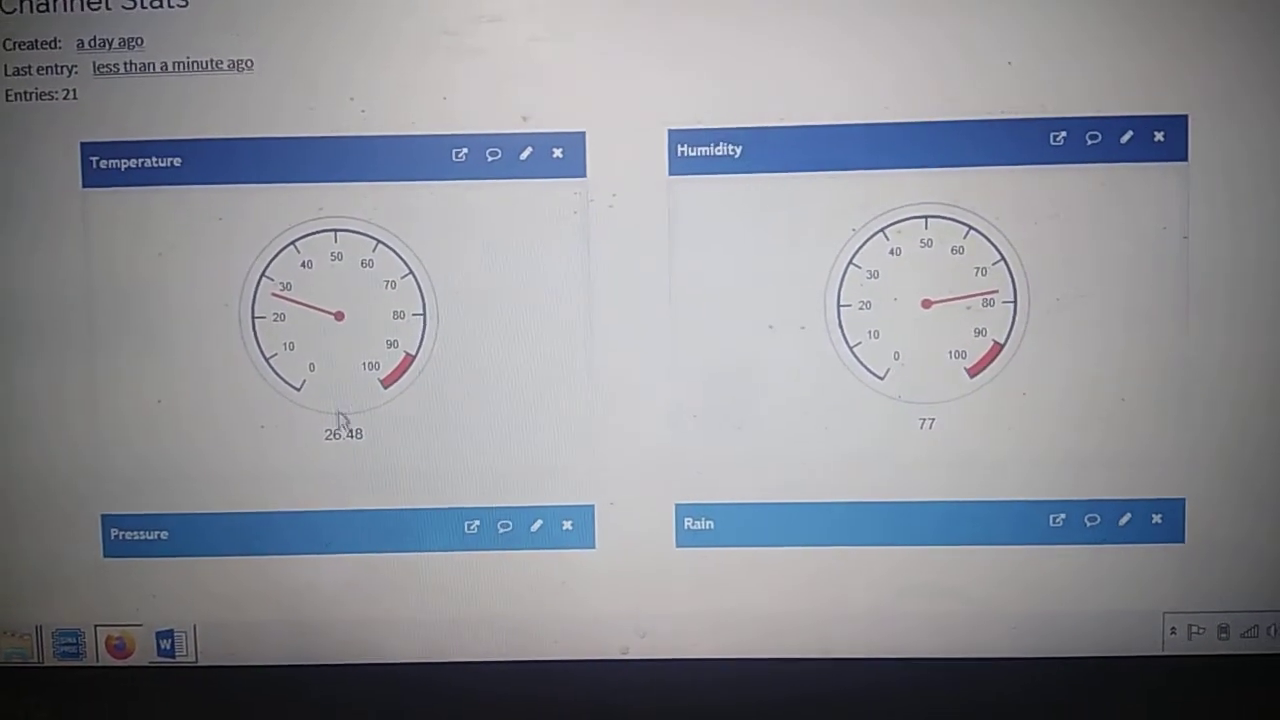
scroll(down, 3)
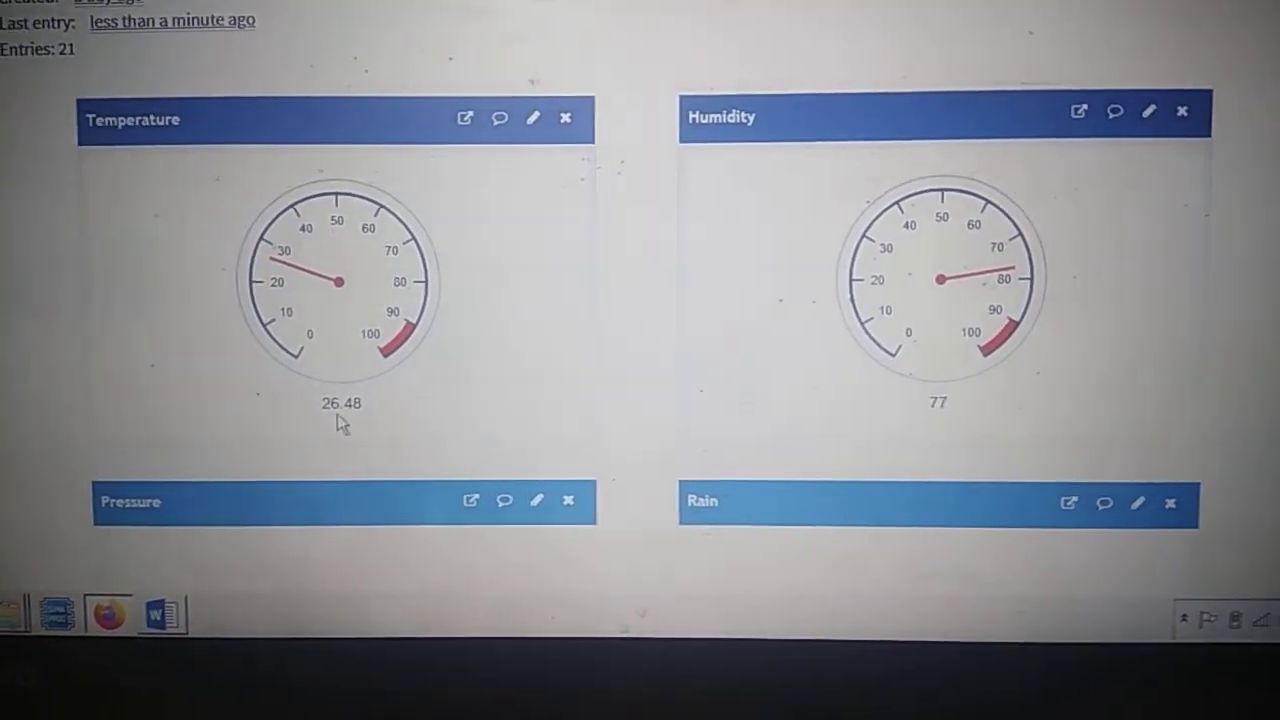
scroll(down, 3)
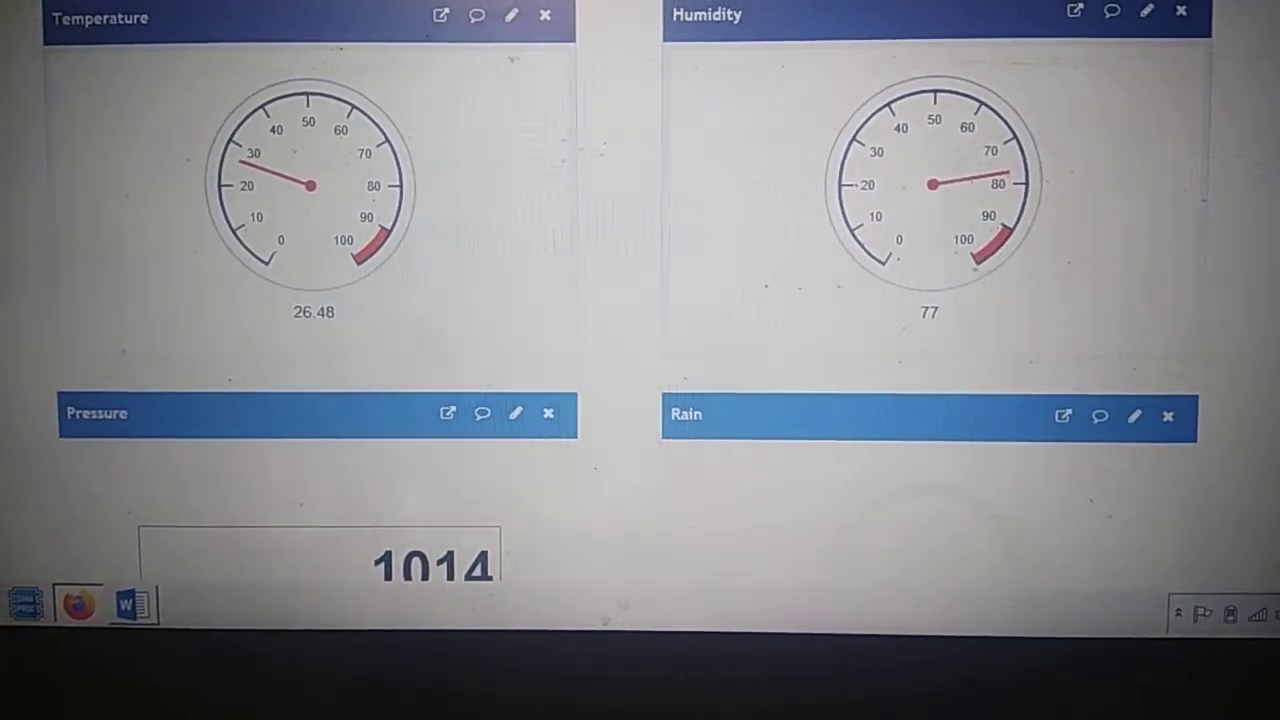
scroll(down, 3)
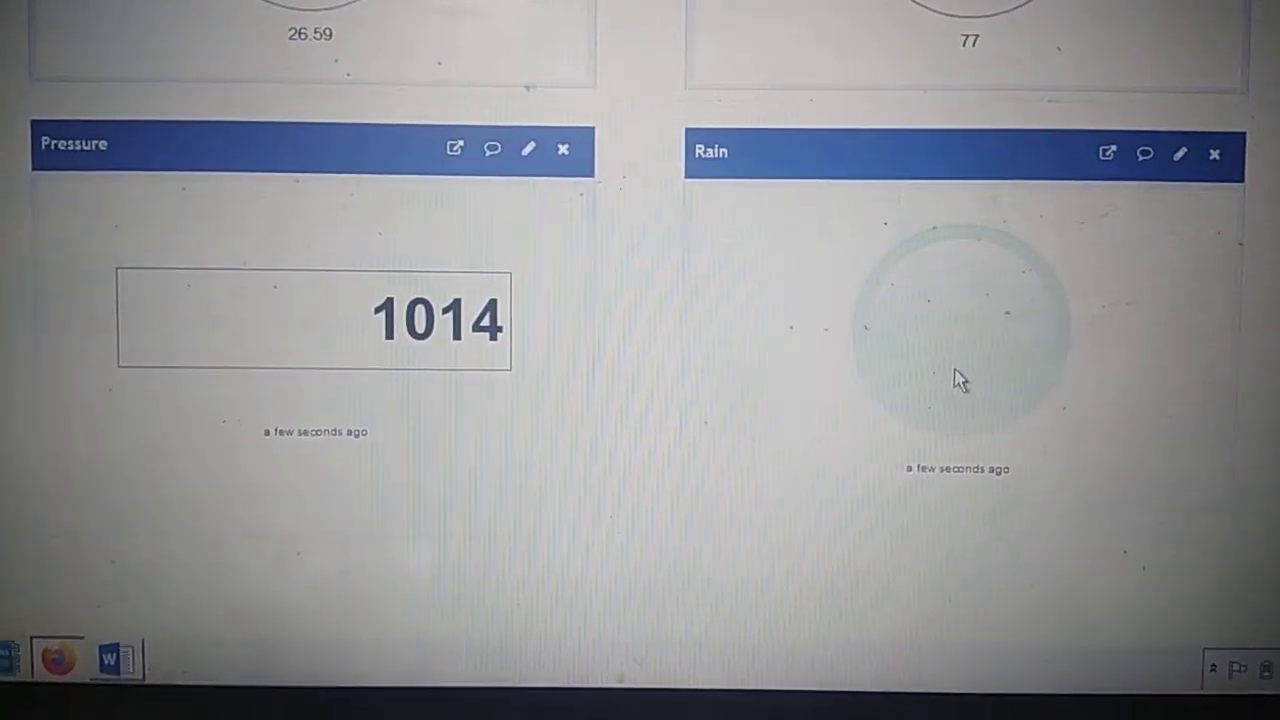
scroll(down, 3)
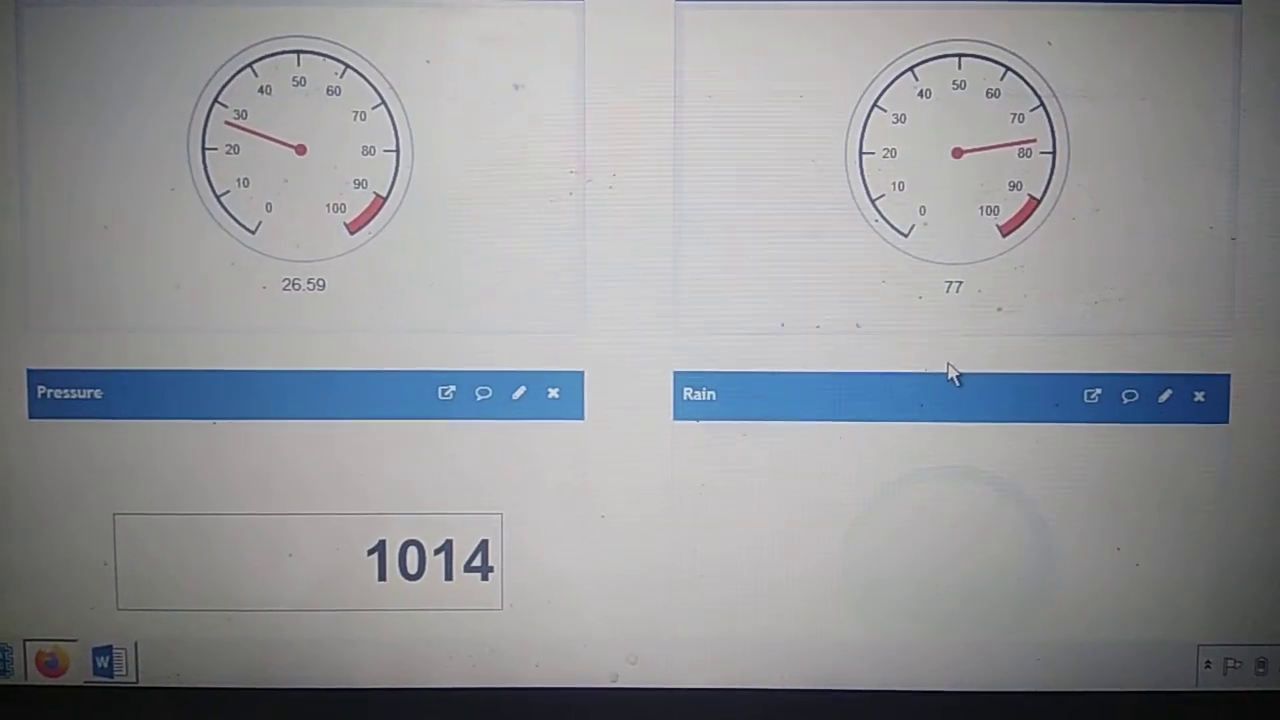